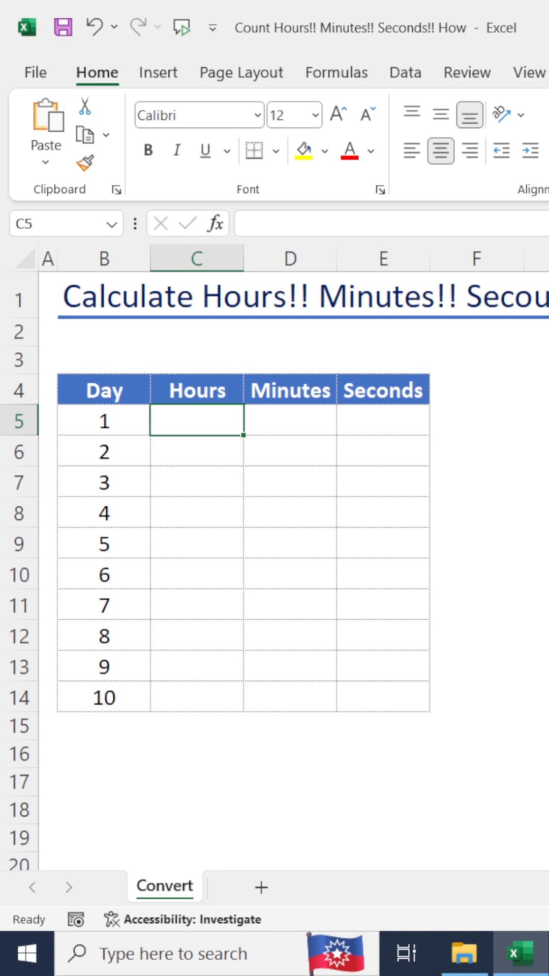
# Enter =CONVERT(B5,"d","hr") in C5 to convert day 1 into 24 hours.
pyautogui.write('=c')
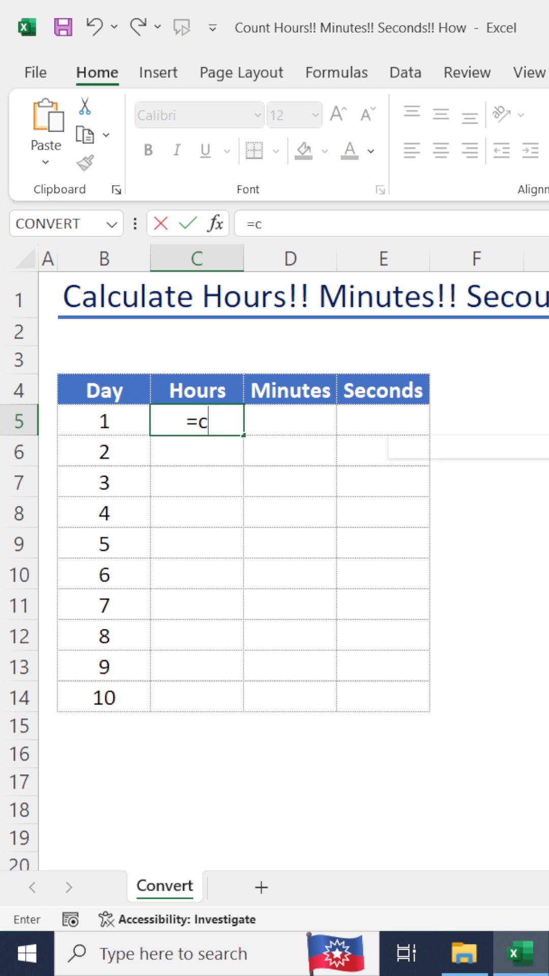
pyautogui.write('onvert(')
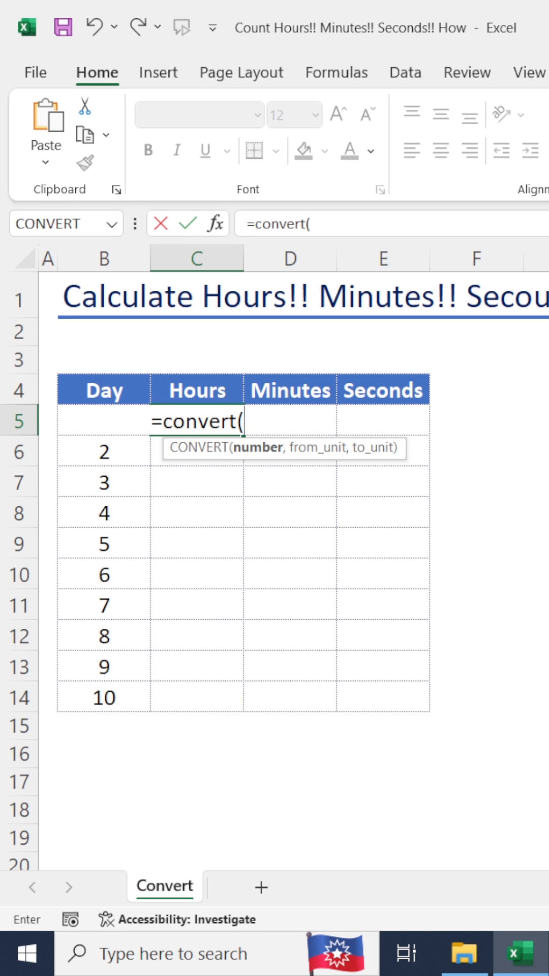
pyautogui.click(103, 420)
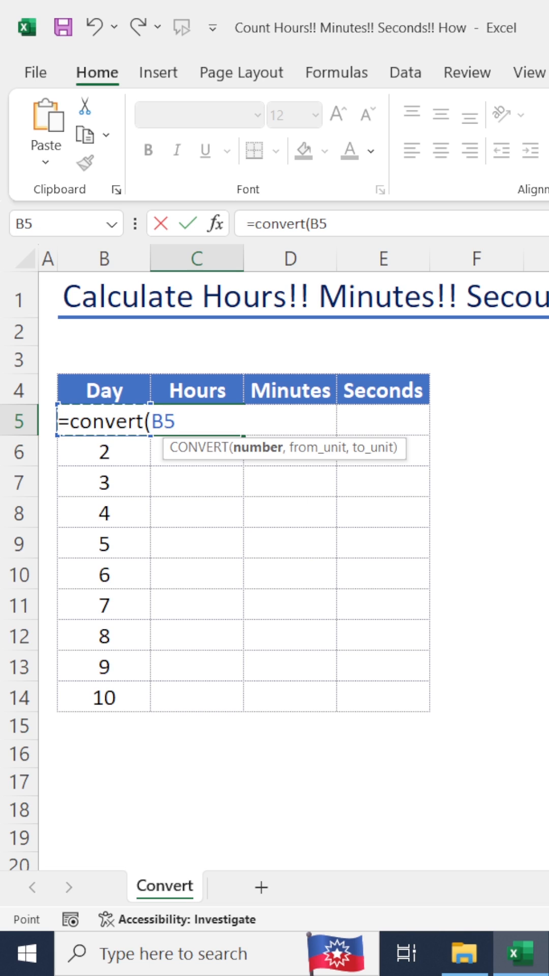
pyautogui.write(',')
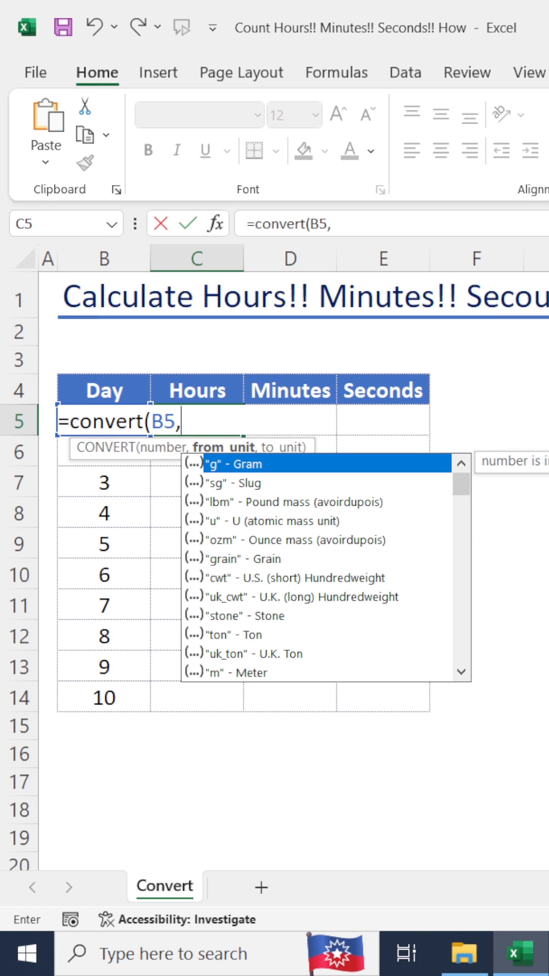
pyautogui.write('"')
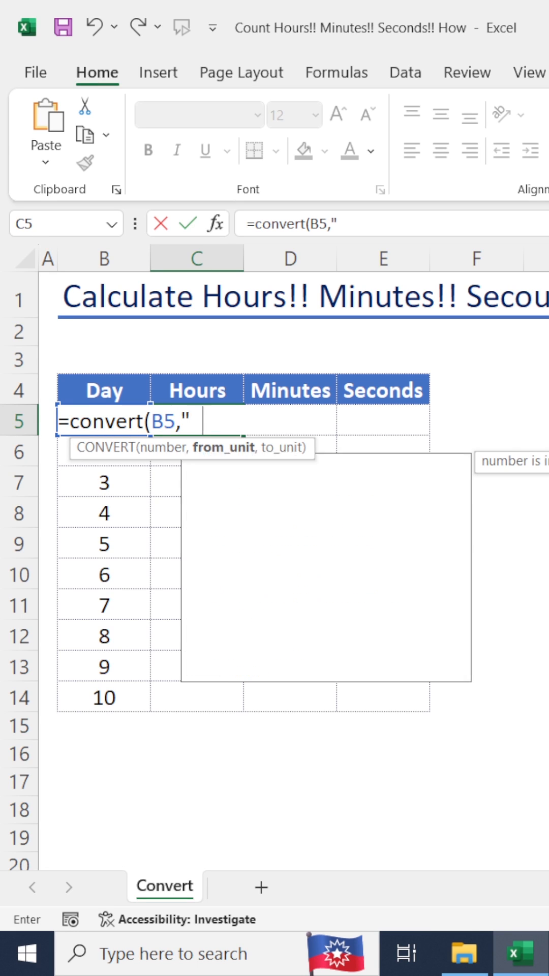
pyautogui.write('d",')
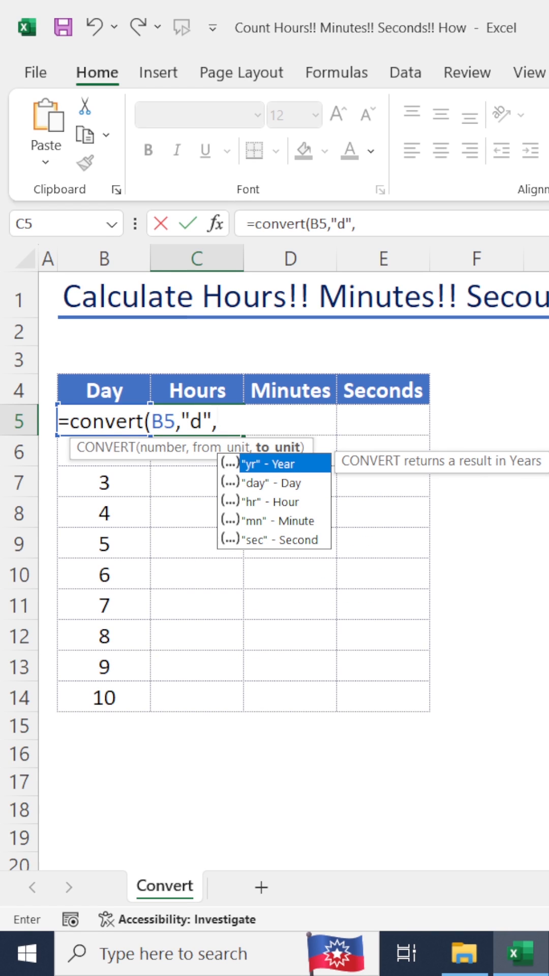
pyautogui.write('"')
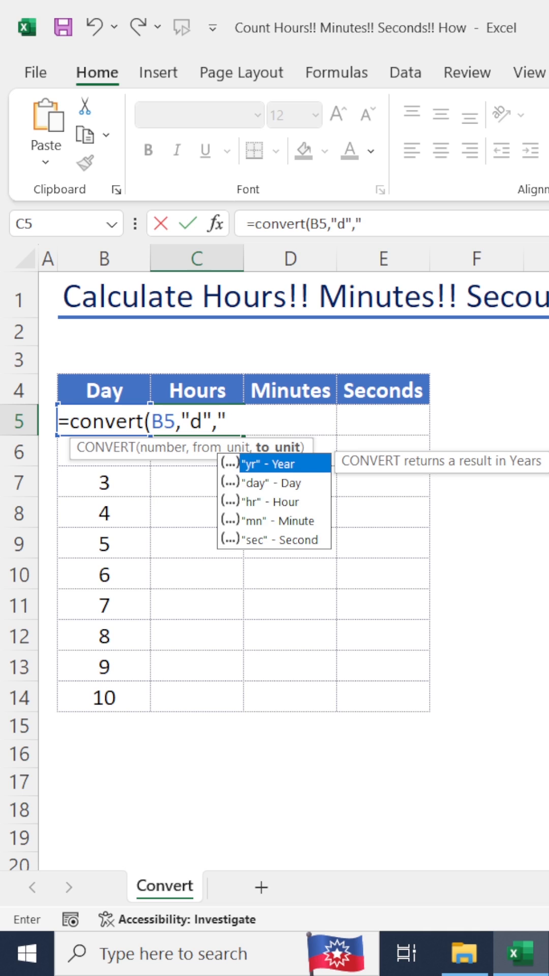
pyautogui.write('h')
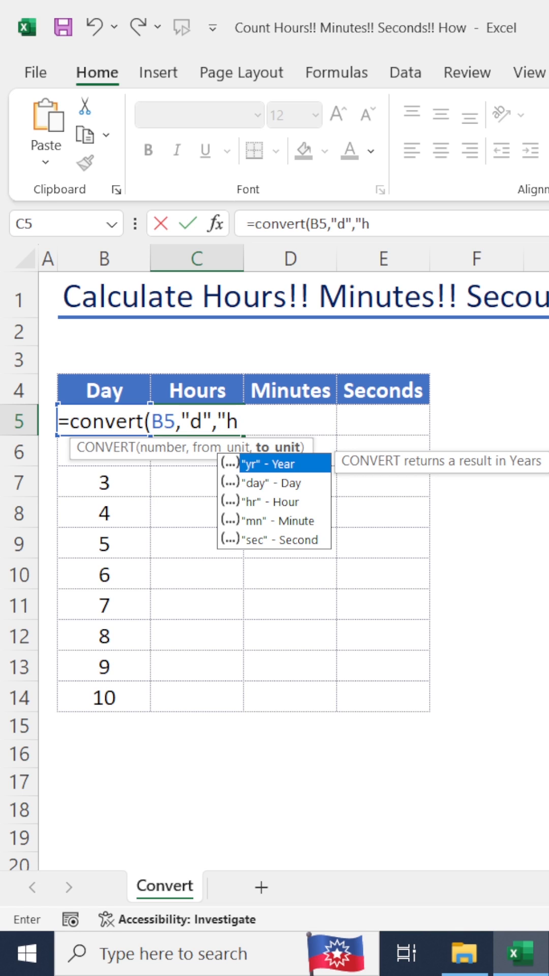
pyautogui.write('r')
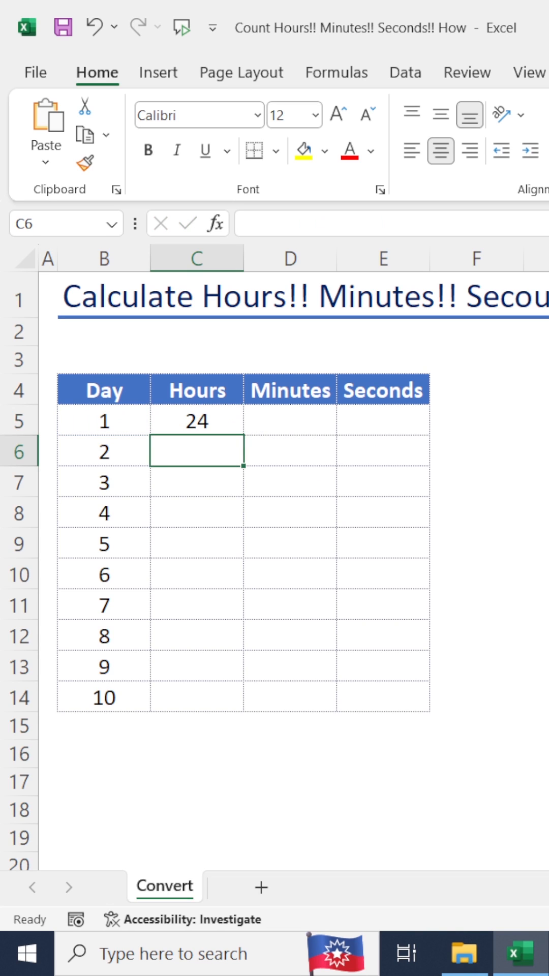
pyautogui.click(289, 420)
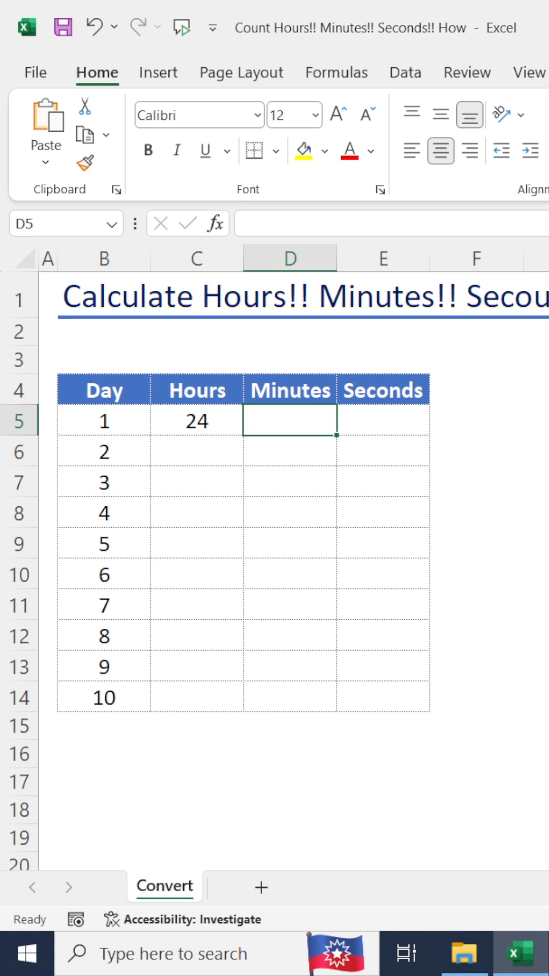
pyautogui.click(196, 421)
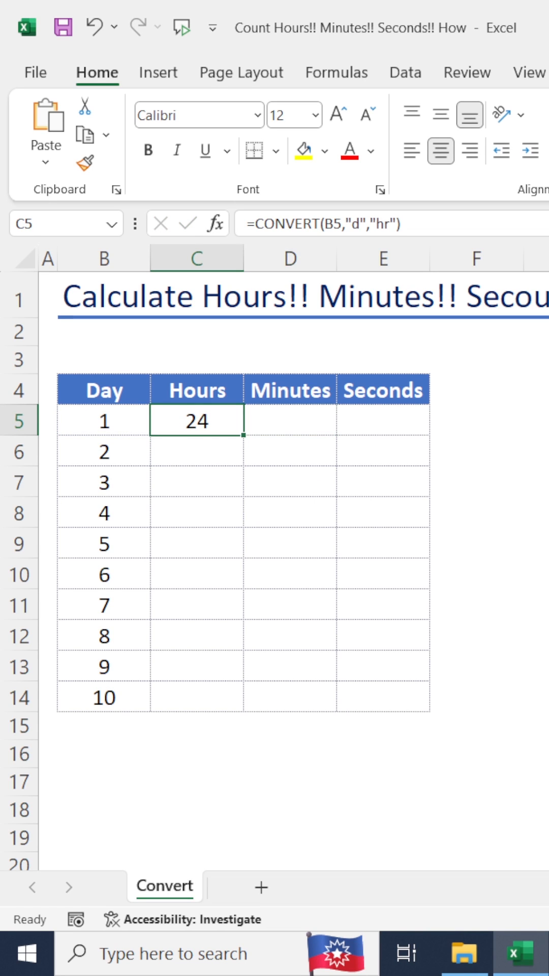
pyautogui.click(289, 421)
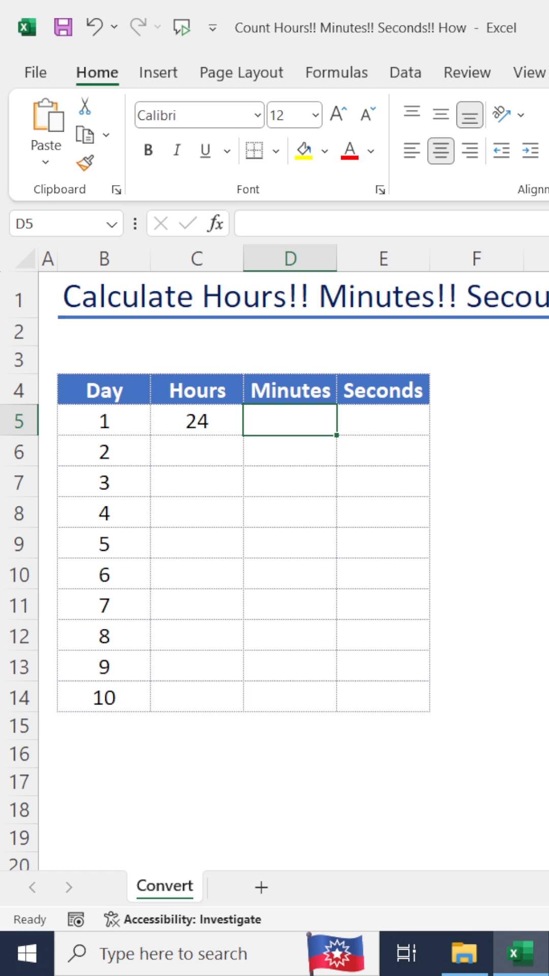
# Enter =CONVERT(B5,"d","mn") in D5 to show day 1 as 1440 minutes.
pyautogui.write('=co')
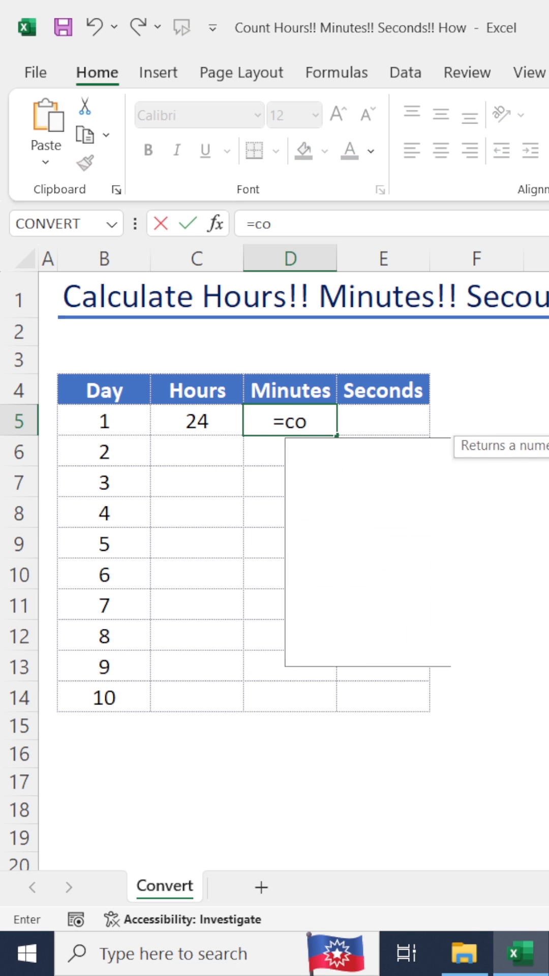
pyautogui.write('nvert')
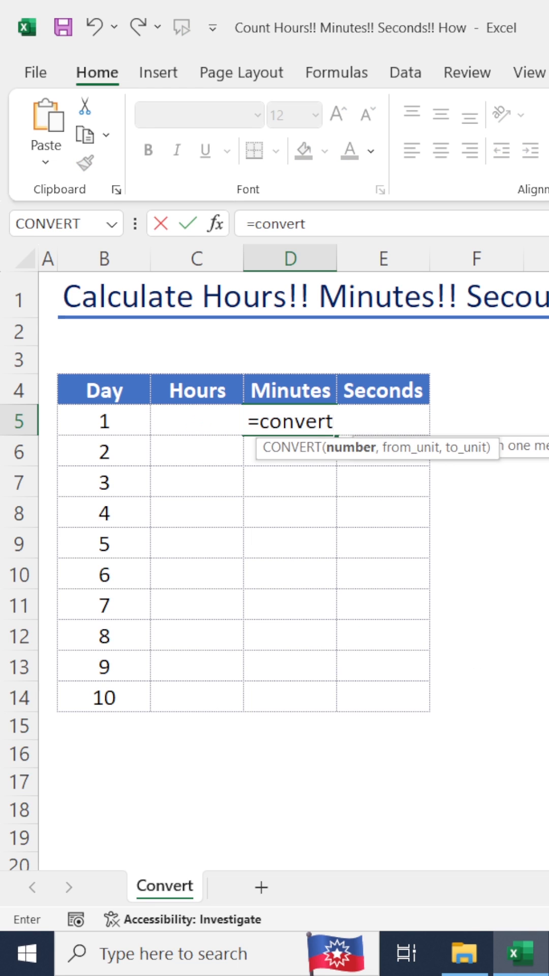
pyautogui.write('(B5,')
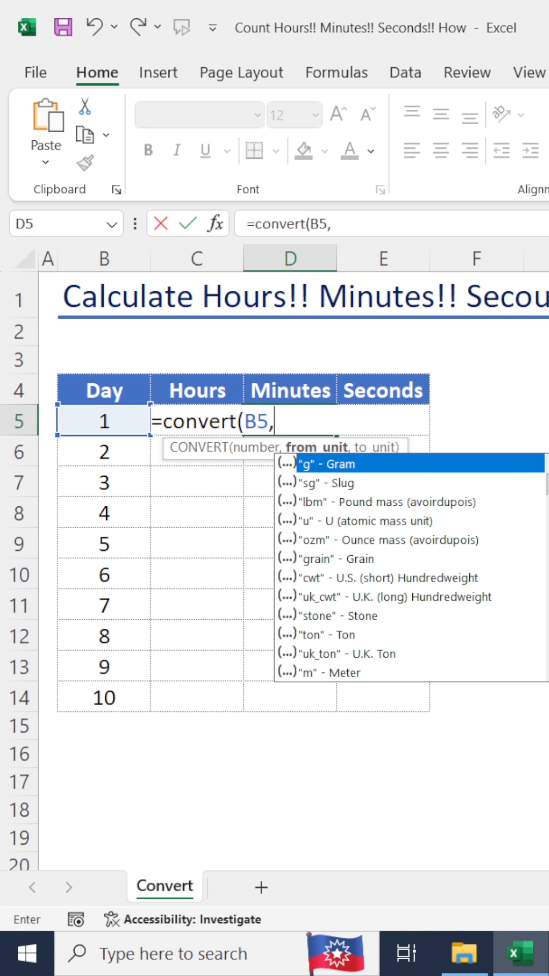
pyautogui.write('"d')
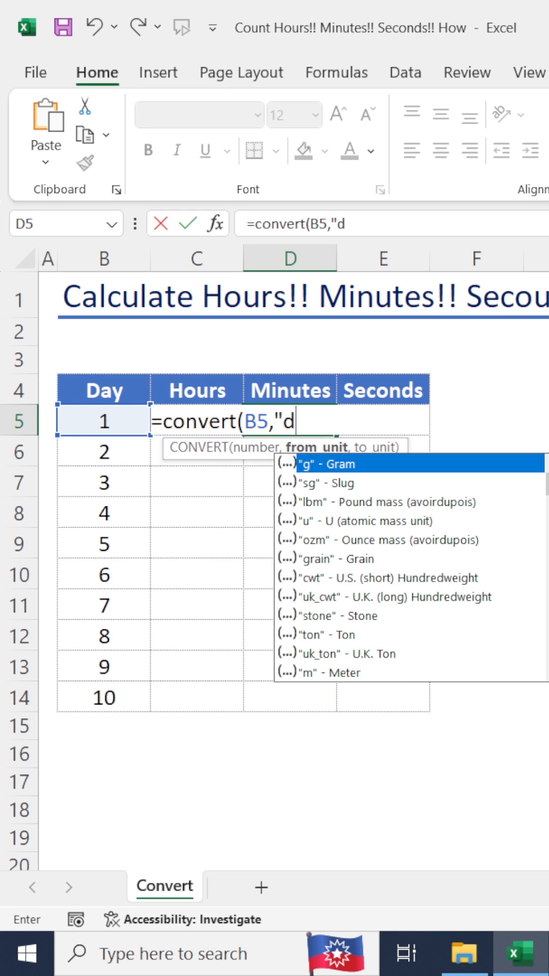
pyautogui.write('","')
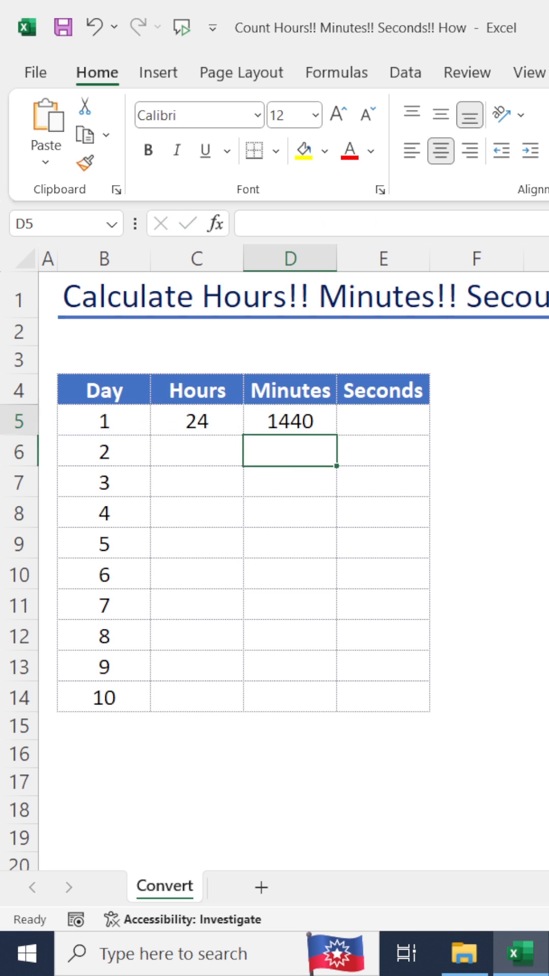
pyautogui.click(382, 422)
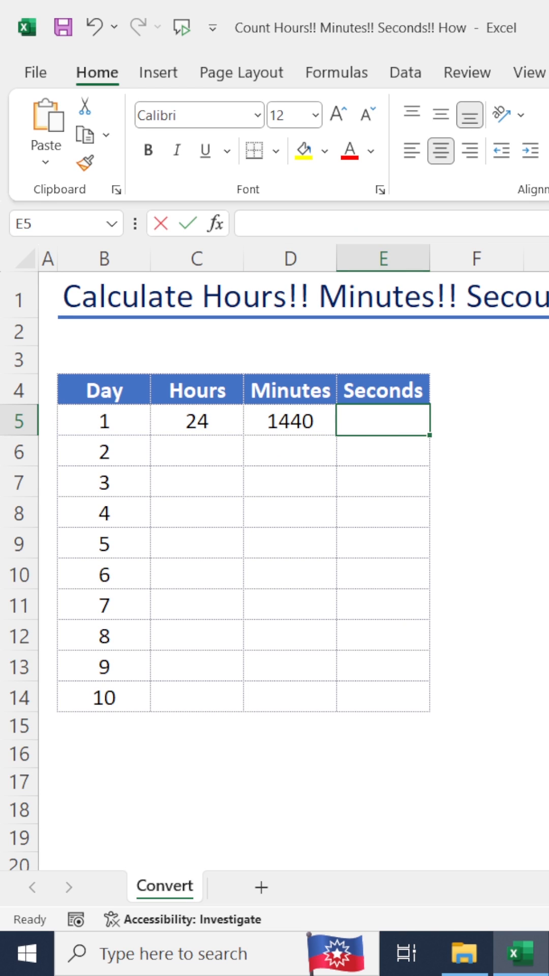
# Enter a CONVERT formula with "d" to "sec" in E5, giving 86400 seconds.
pyautogui.write('=conver')
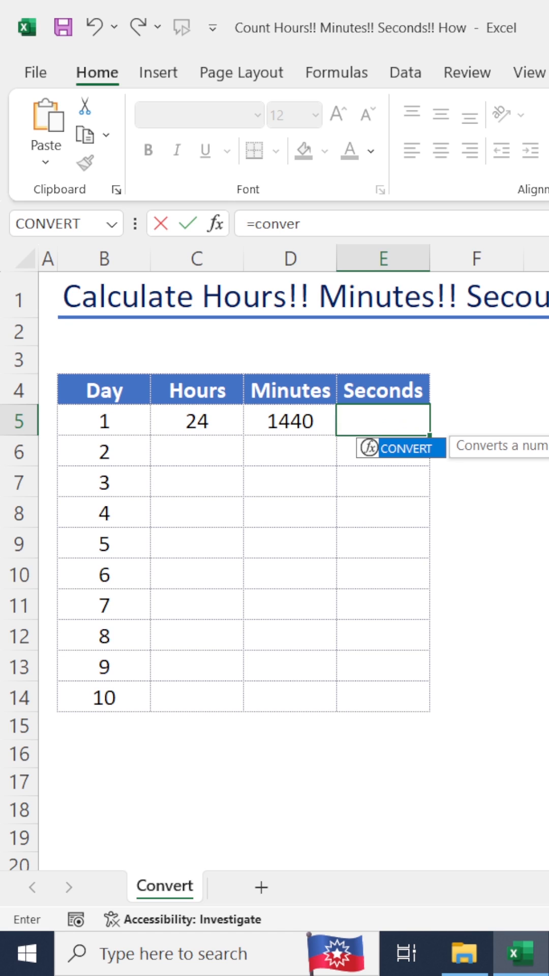
pyautogui.write('t(B5,')
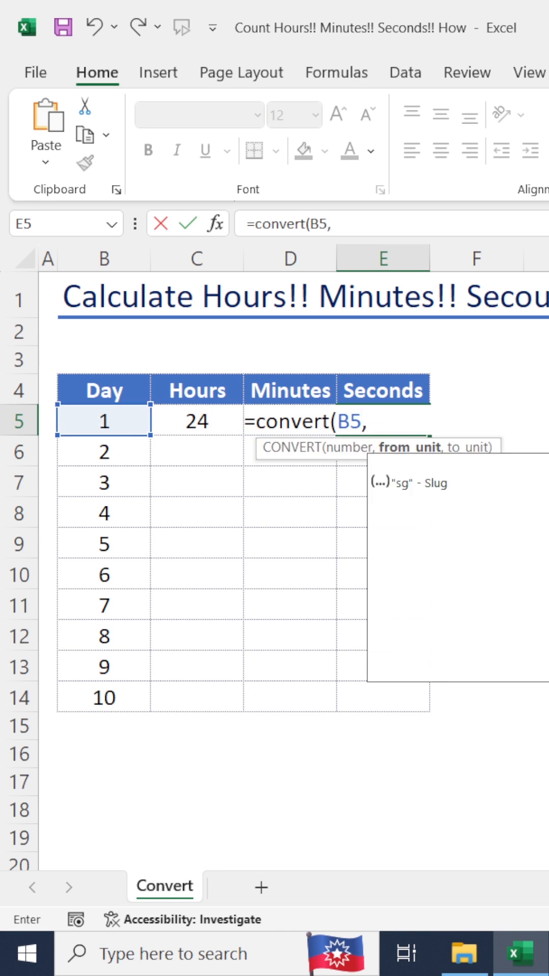
pyautogui.write('"')
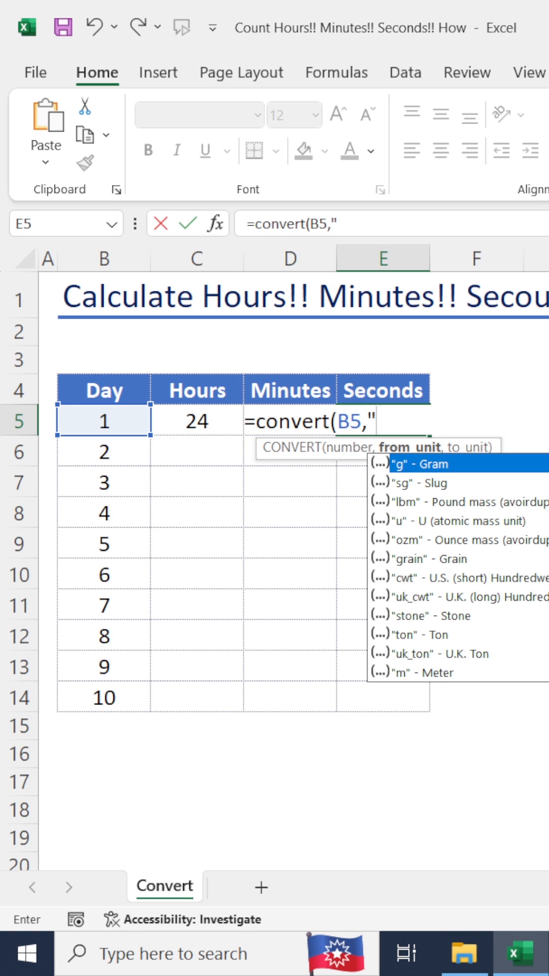
pyautogui.write('d')
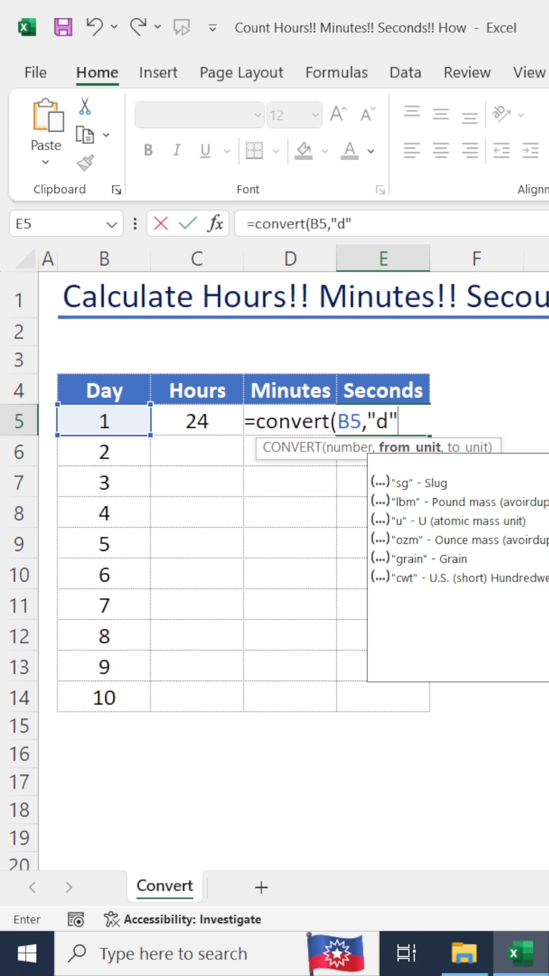
pyautogui.write(',"')
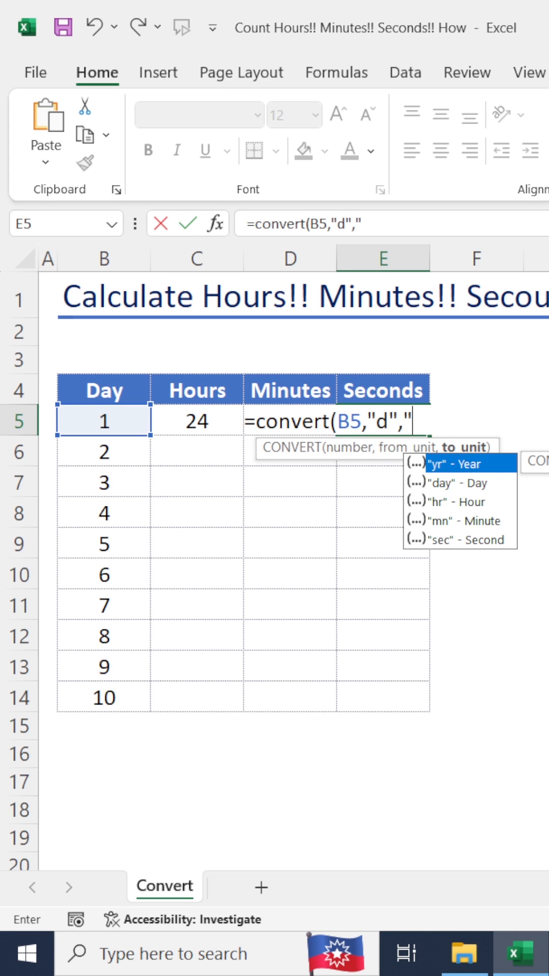
pyautogui.write('sec')
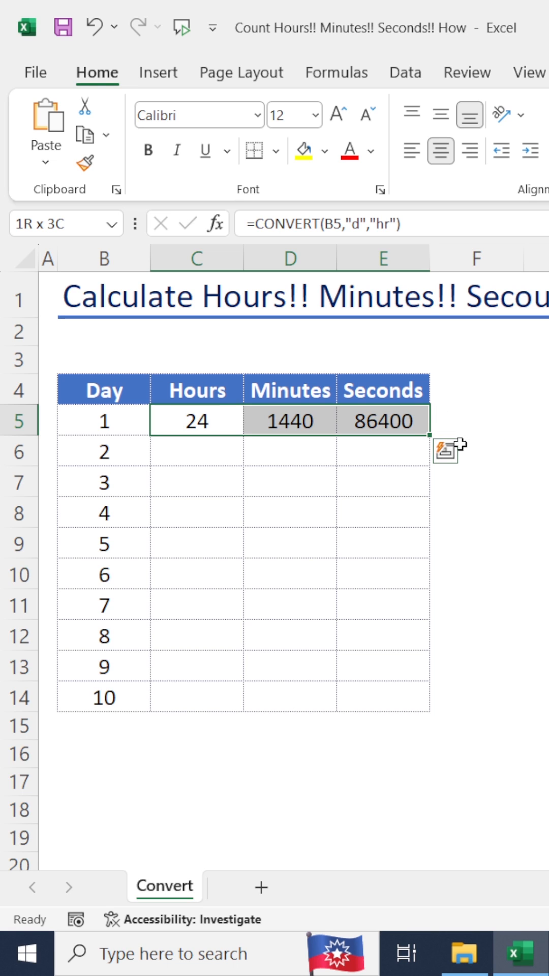
pyautogui.moveTo(430, 437)
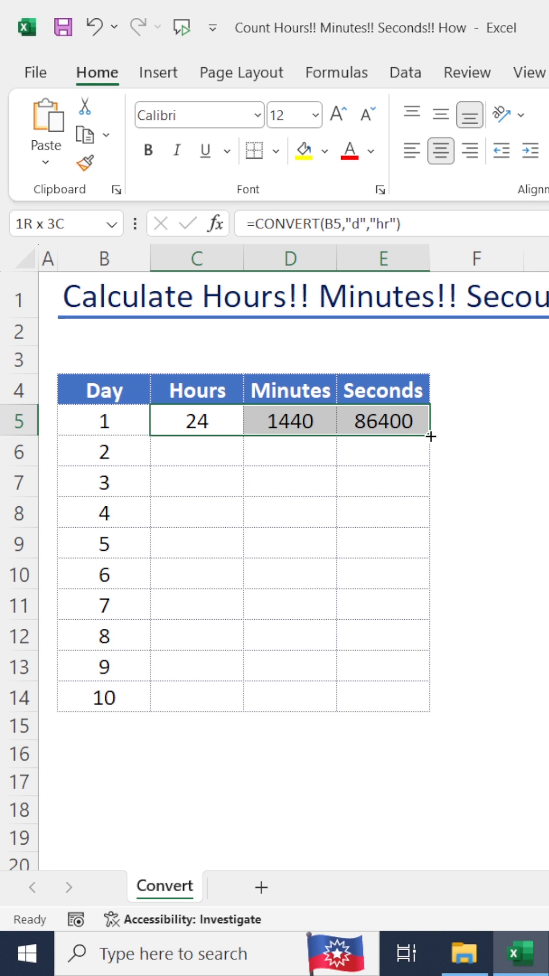